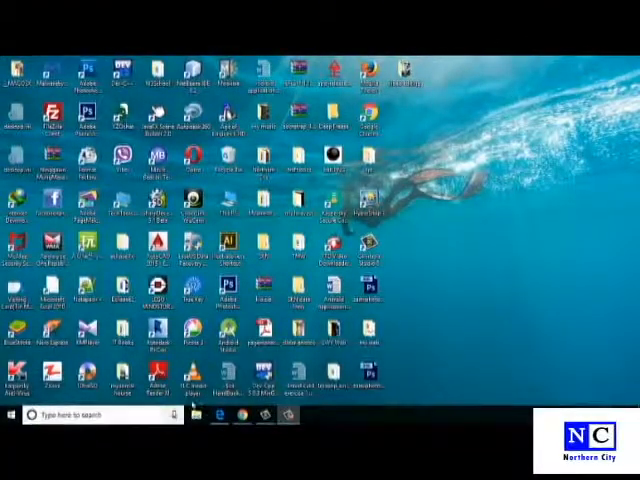
mouse_move(480, 348)
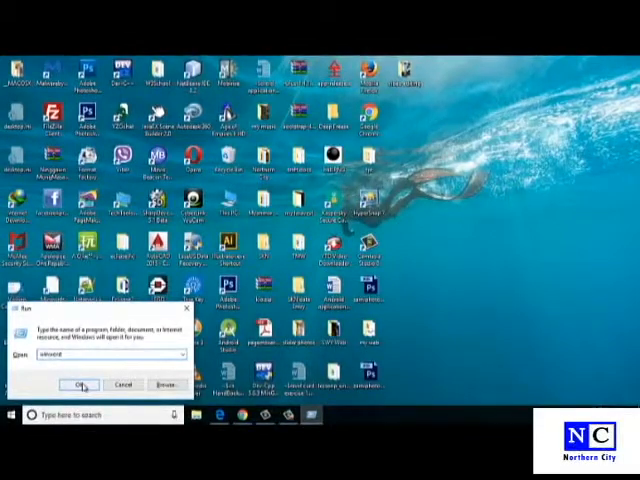
Launch winword from the Run box and start a new blank document.
left_click(80, 384)
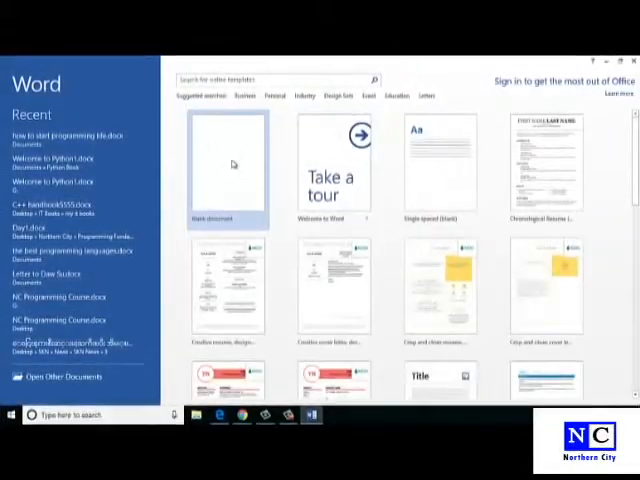
left_click(228, 164)
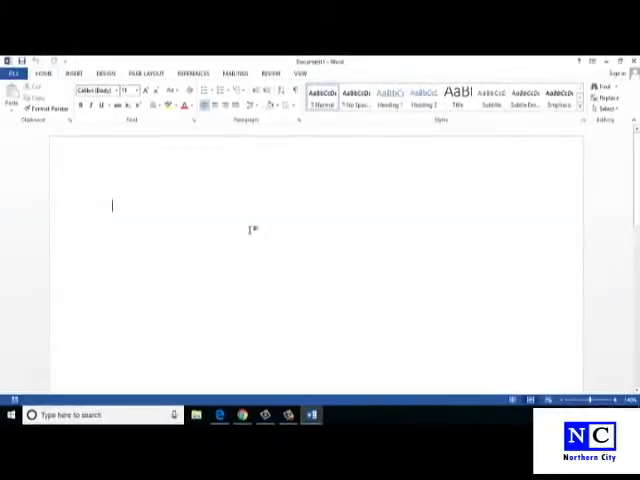
Enter the test text 'cgfgdfgadfg' and select the typed word.
type("cgfgdfgadfg")
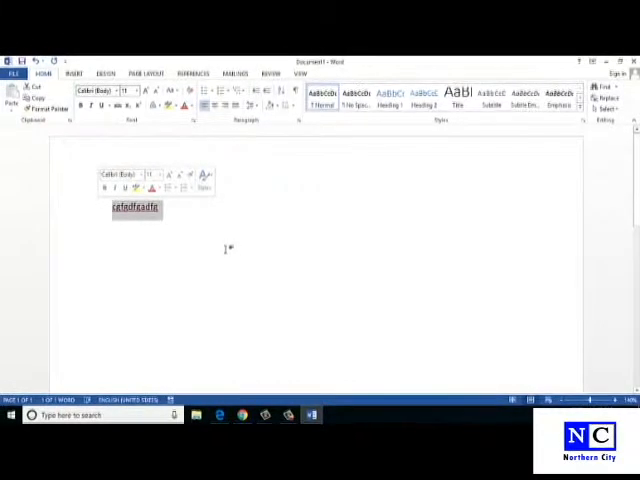
left_click(228, 250)
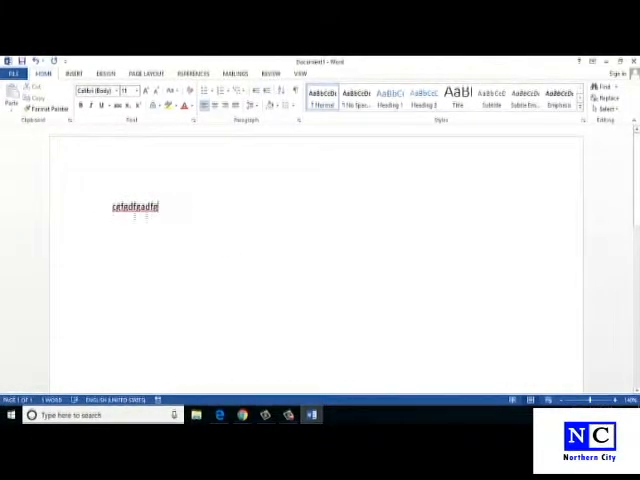
double_click(134, 208)
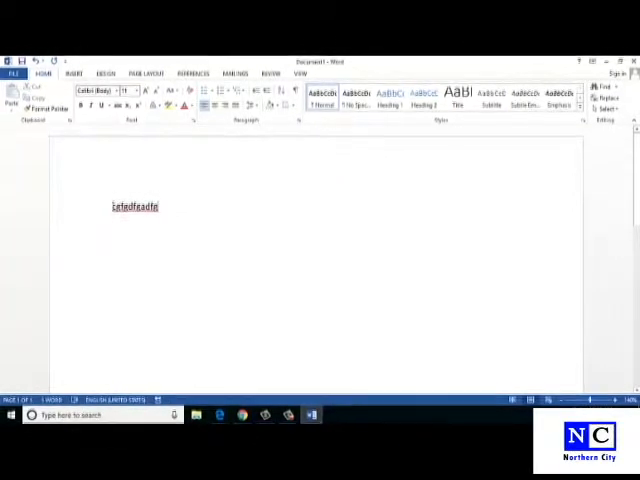
double_click(136, 208)
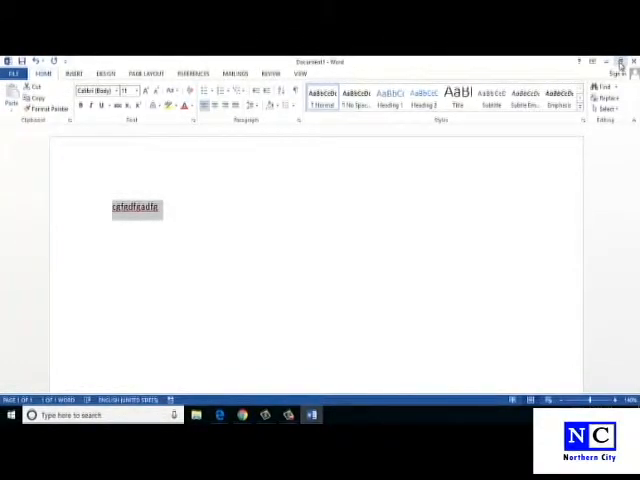
left_click(608, 60)
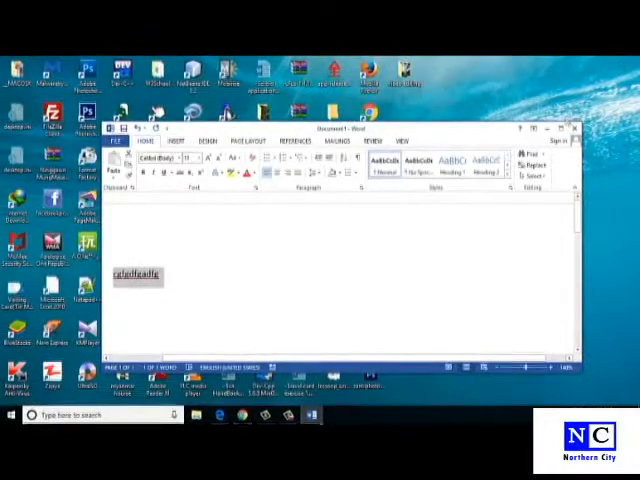
left_click(560, 128)
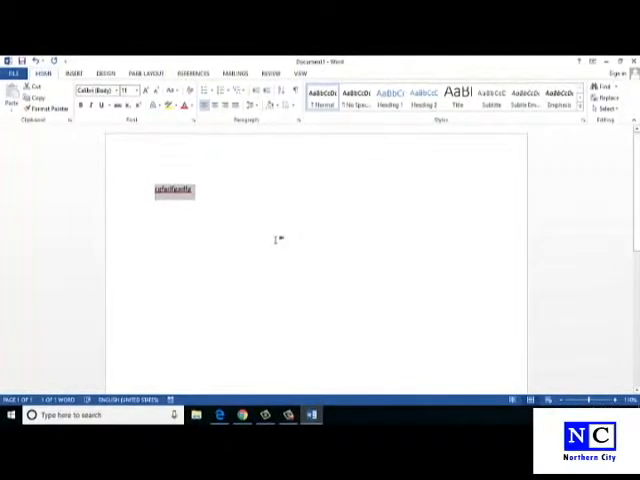
mouse_move(248, 204)
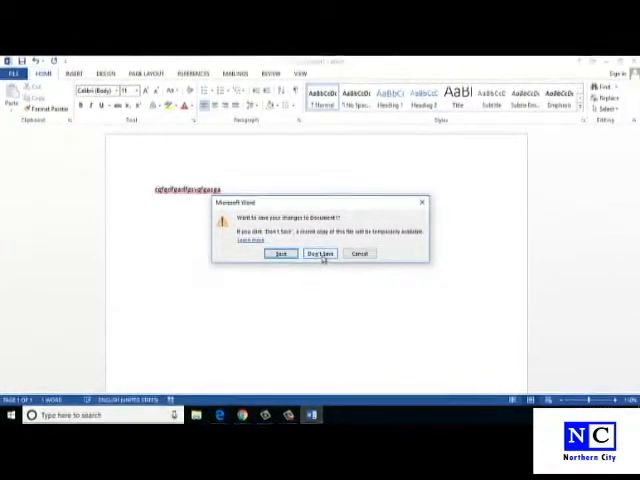
Discard the test document by choosing Don't Save at Word's close prompt.
left_click(320, 252)
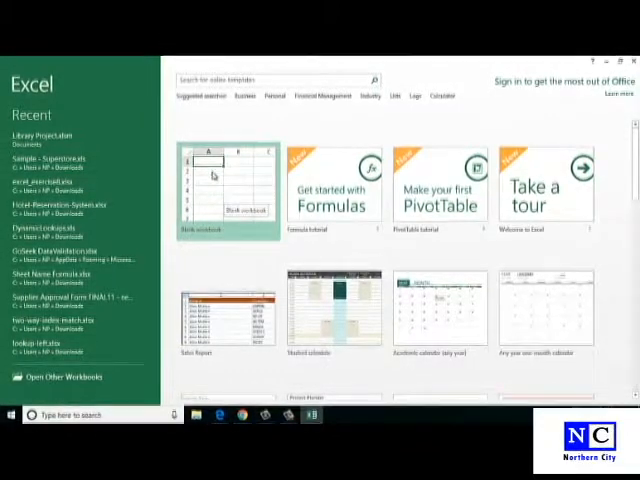
Create a blank workbook and pick several single cells around the top of the sheet.
left_click(224, 190)
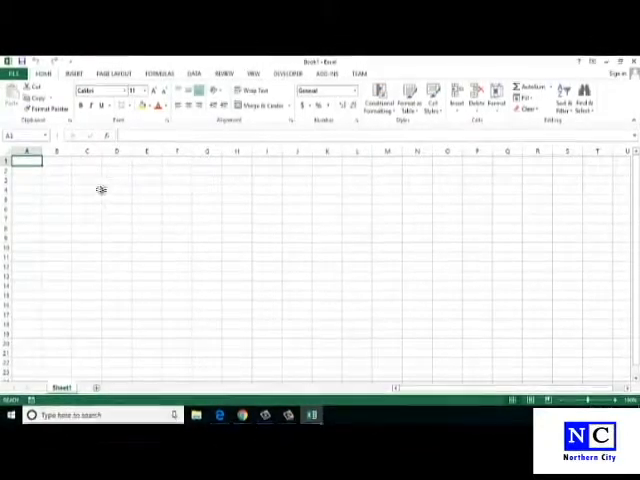
left_click(208, 208)
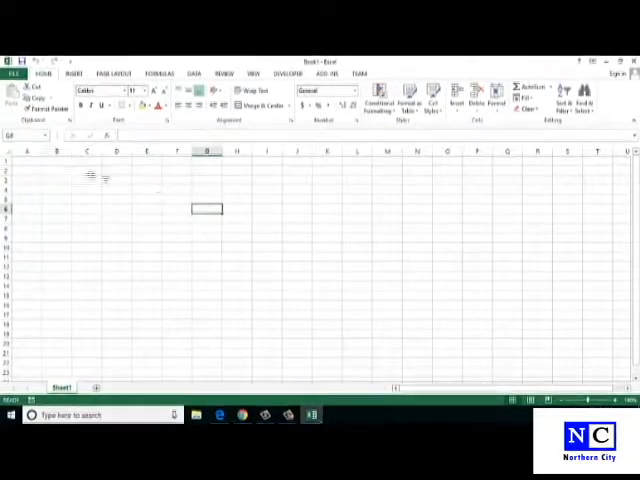
left_click(56, 180)
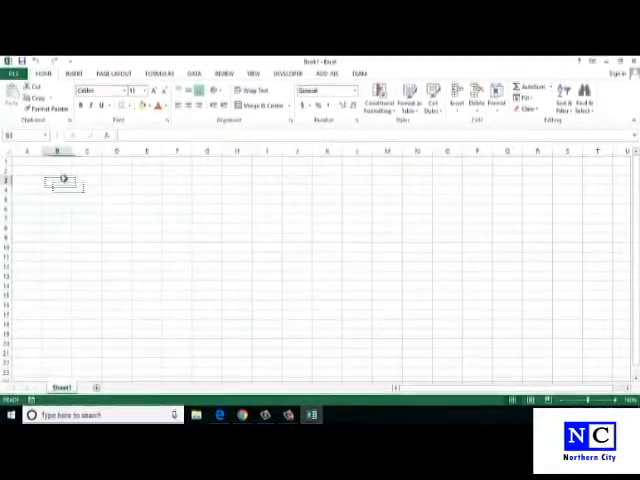
left_click(176, 216)
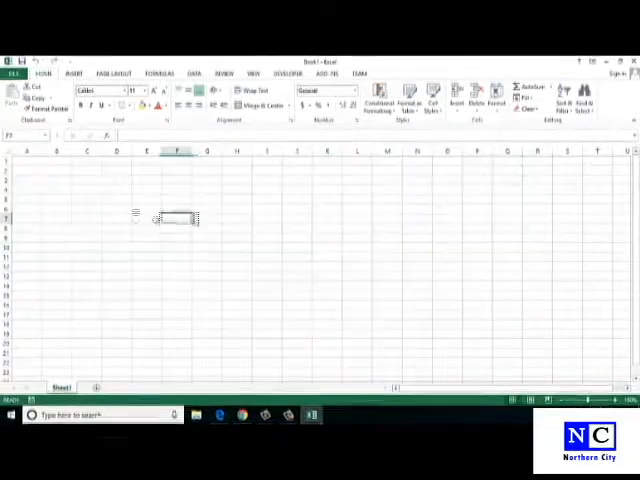
left_click(56, 218)
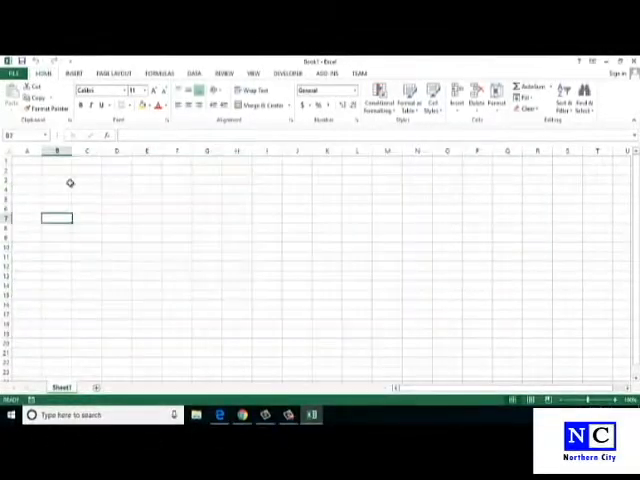
left_click(328, 228)
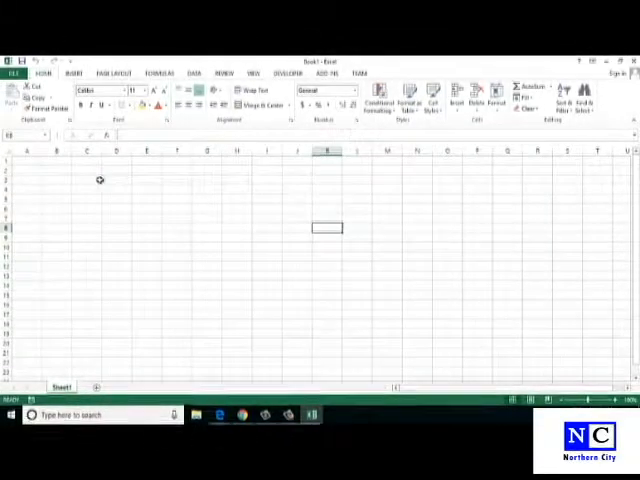
Select a large block of cells, then smaller ranges by dragging.
left_click_drag(88, 178, 508, 358)
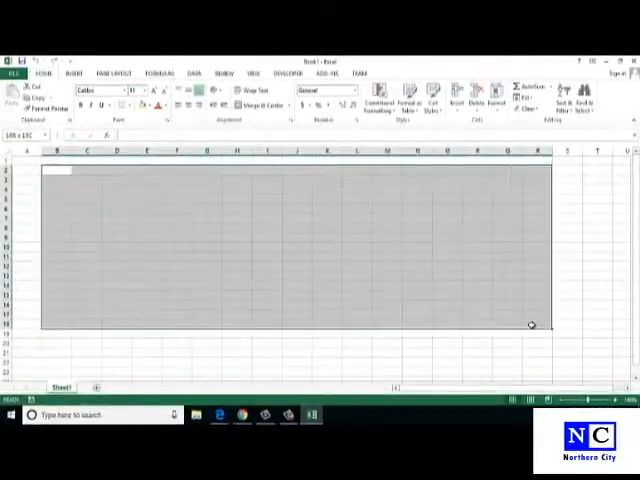
left_click_drag(532, 324, 392, 320)
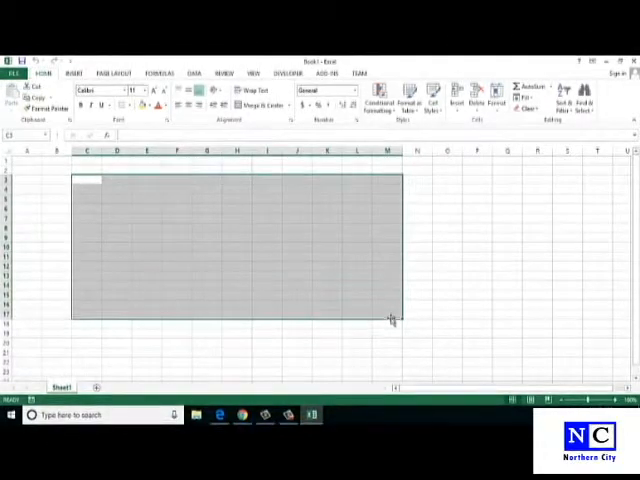
mouse_move(150, 270)
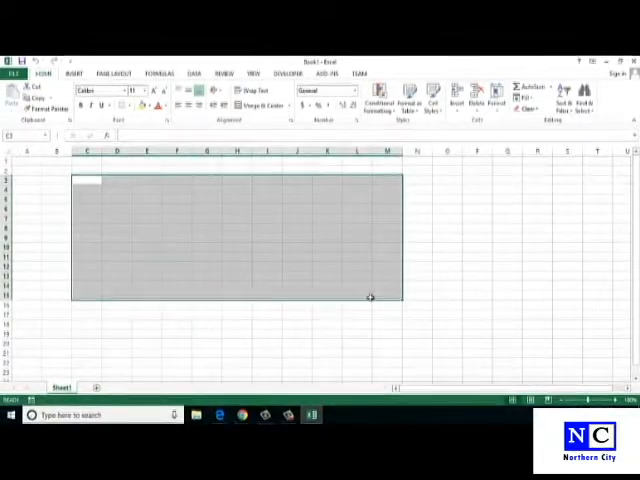
left_click_drag(370, 296, 408, 288)
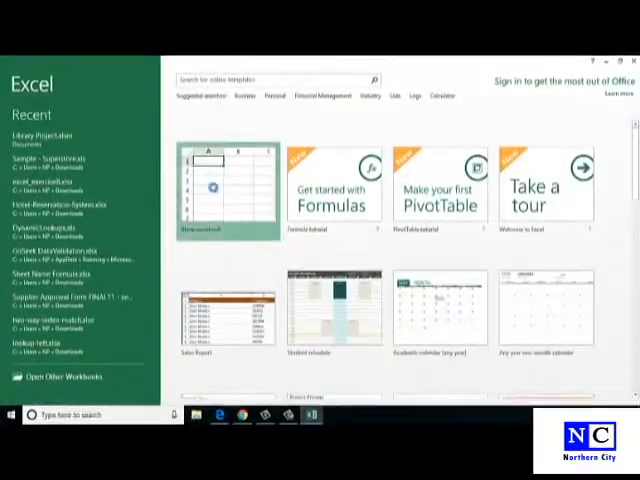
Create a fresh blank workbook from Excel's start screen.
left_click(204, 184)
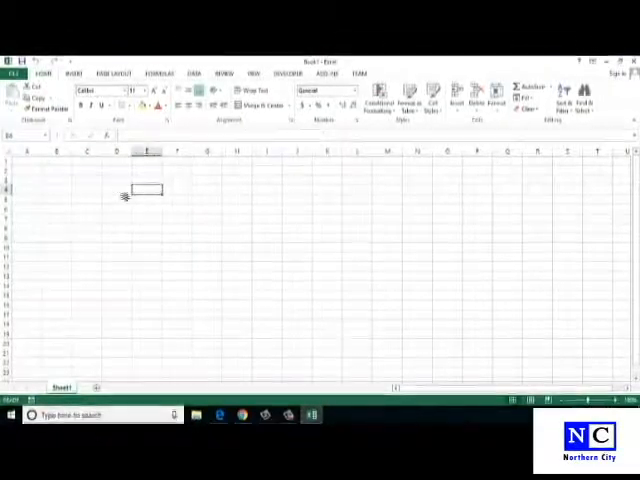
Fill cells from B3 with test text, then close Excel choosing Don't Save.
left_click(88, 180)
type("asdfasd")
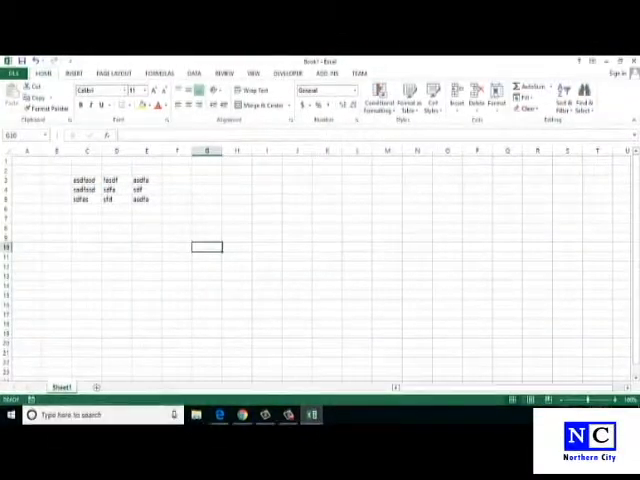
mouse_move(312, 412)
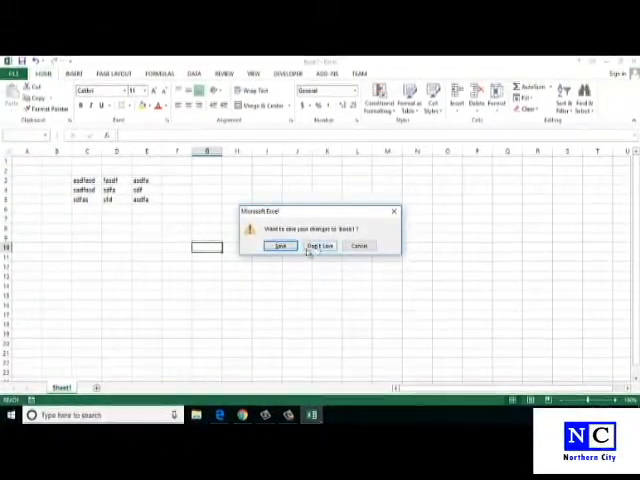
left_click(320, 246)
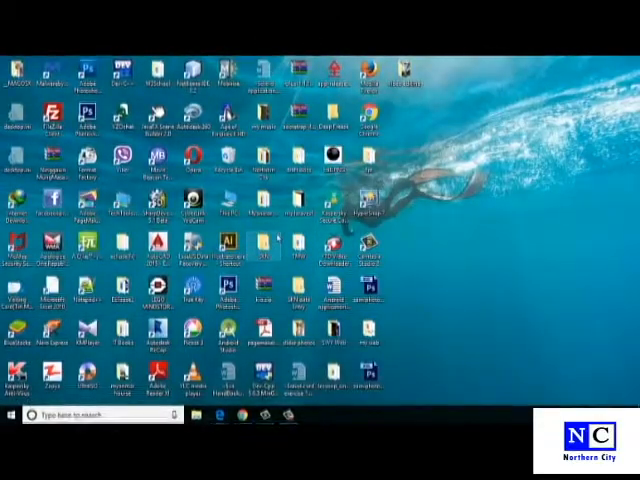
Try 'powerpoint' in the Run box, dismiss the not-found error, and enter 'powerpnt' instead.
key("Win+r")
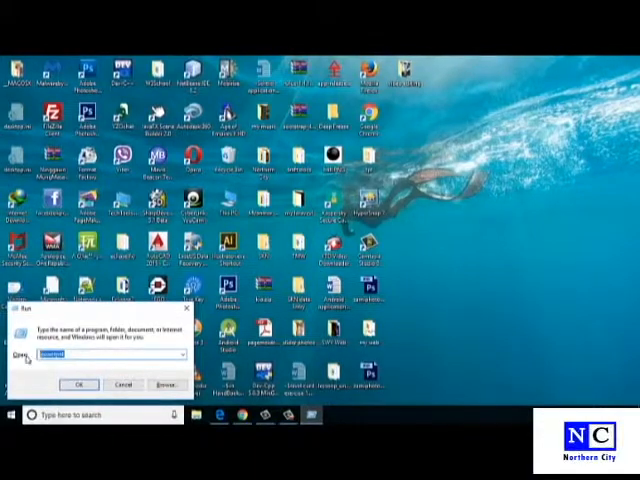
type("powershell")
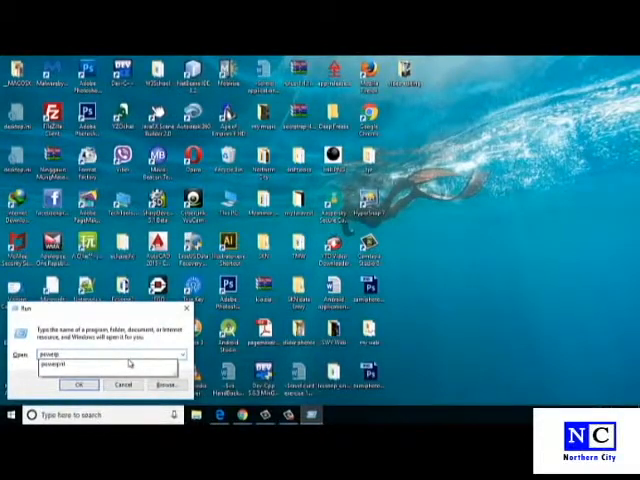
type("powerpoint")
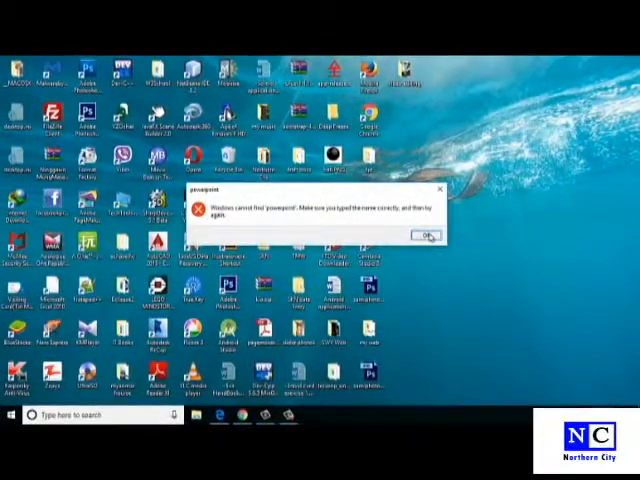
left_click(426, 236)
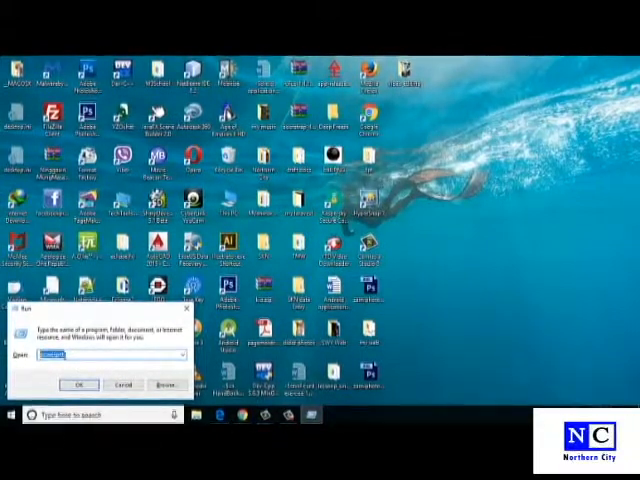
type("powerpnt")
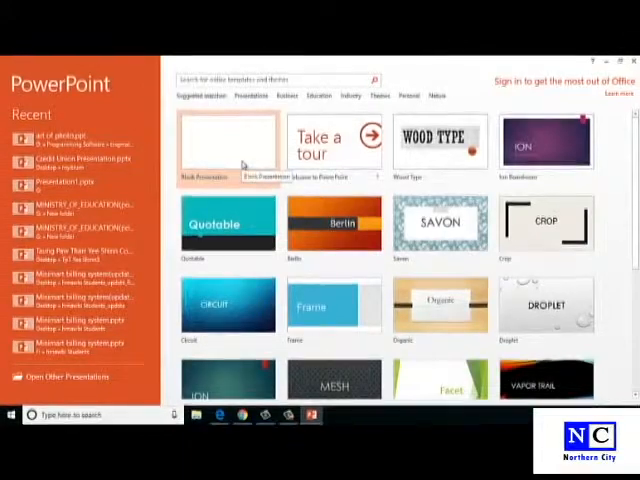
Start from Blank Presentation, load the Camtasia guide and dismiss the add-in welcome message.
left_click(228, 140)
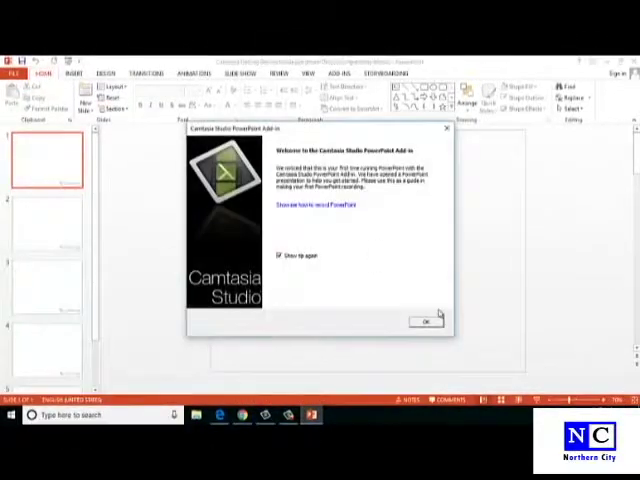
mouse_move(332, 132)
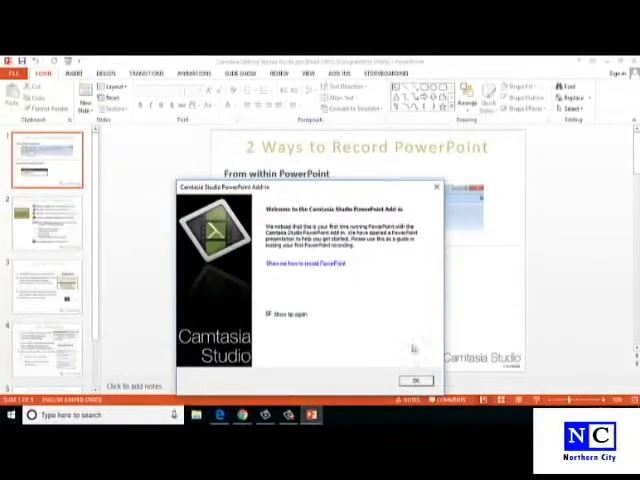
left_click(414, 380)
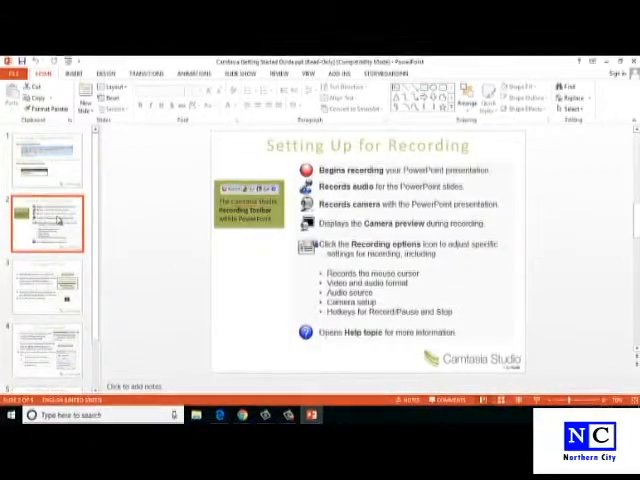
Flip between the 2 Ways to Record, Setting Up, During and After Recording slides.
left_click(46, 344)
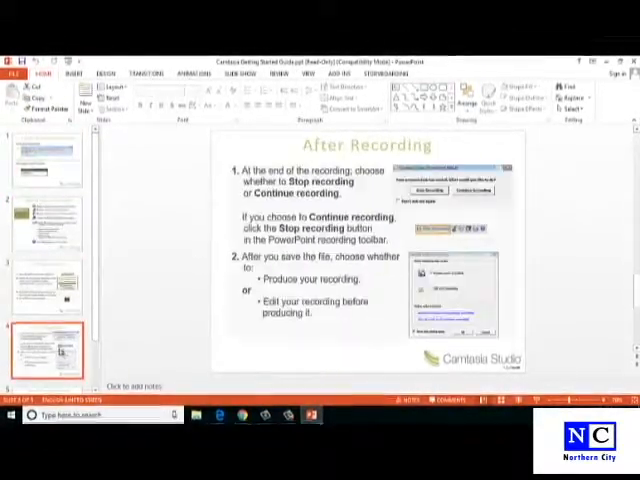
left_click(48, 160)
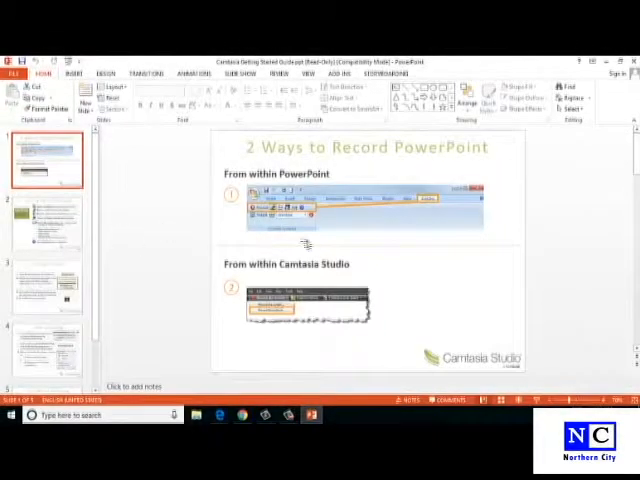
mouse_move(270, 278)
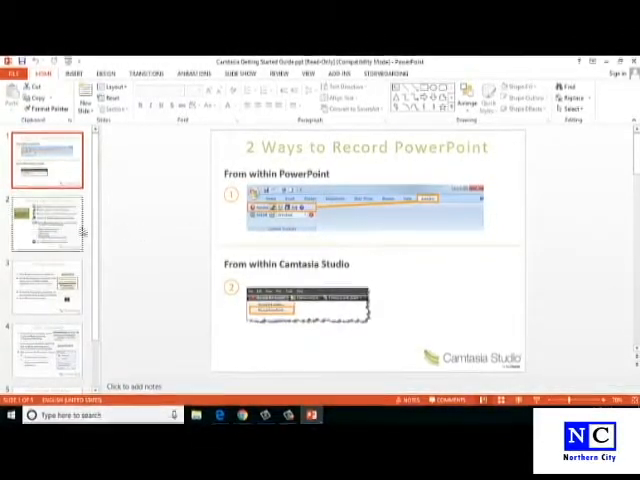
left_click(46, 350)
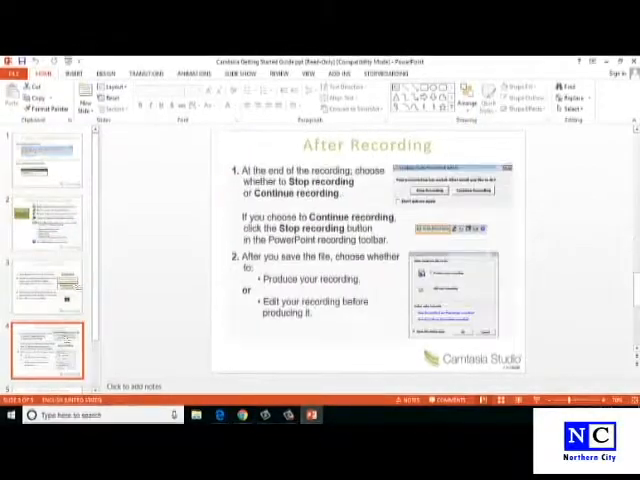
left_click(48, 156)
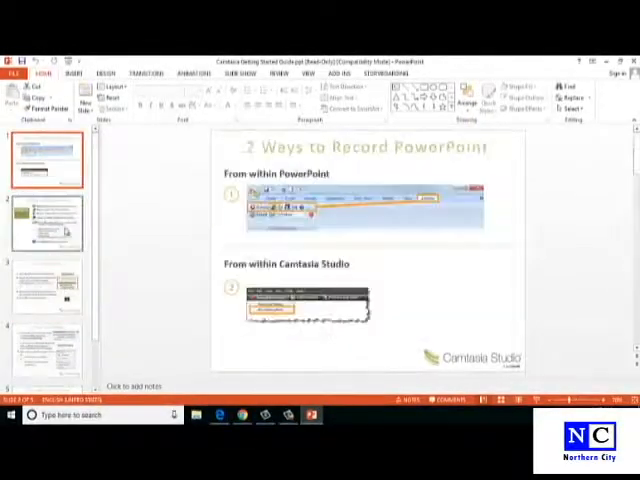
left_click(46, 222)
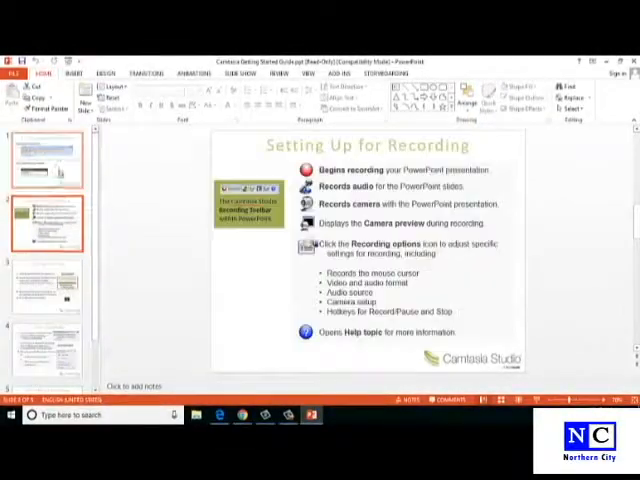
left_click(44, 160)
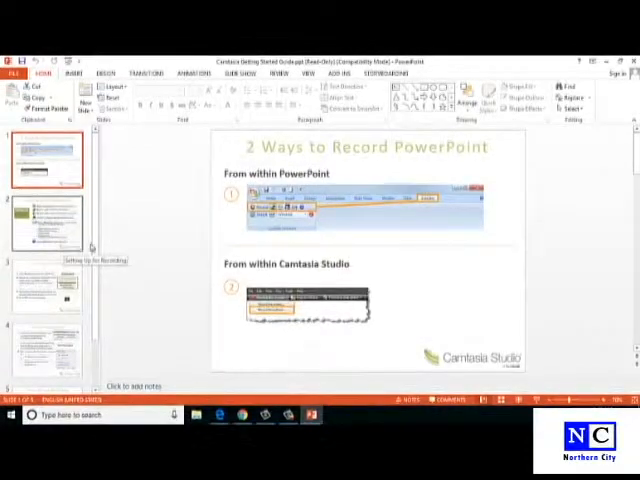
left_click(46, 350)
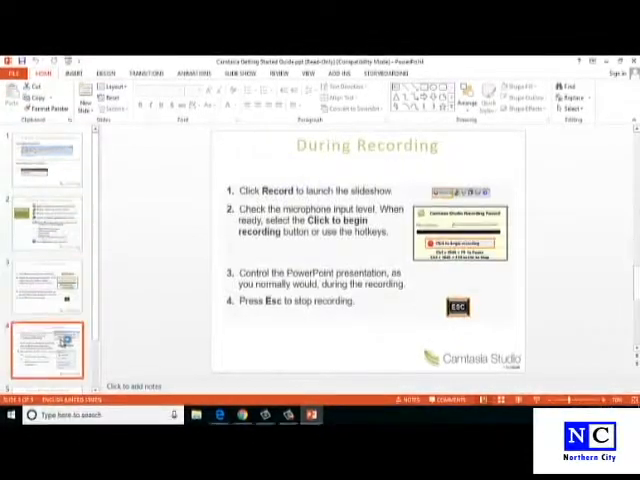
left_click(46, 156)
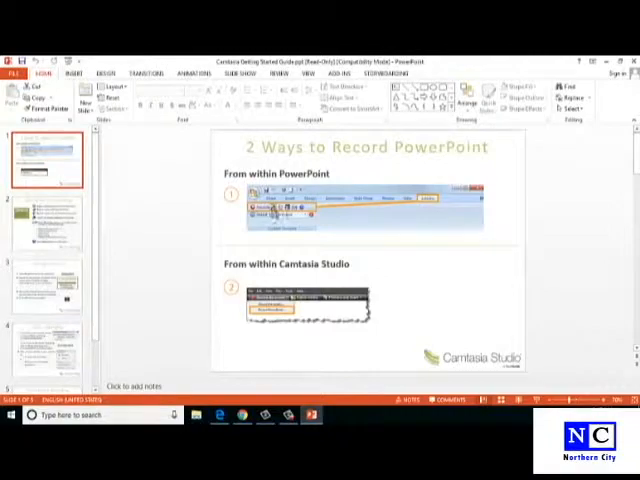
mouse_move(148, 230)
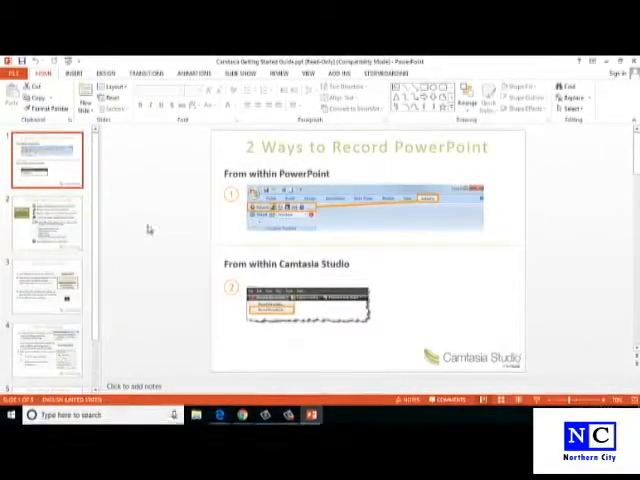
left_click(48, 224)
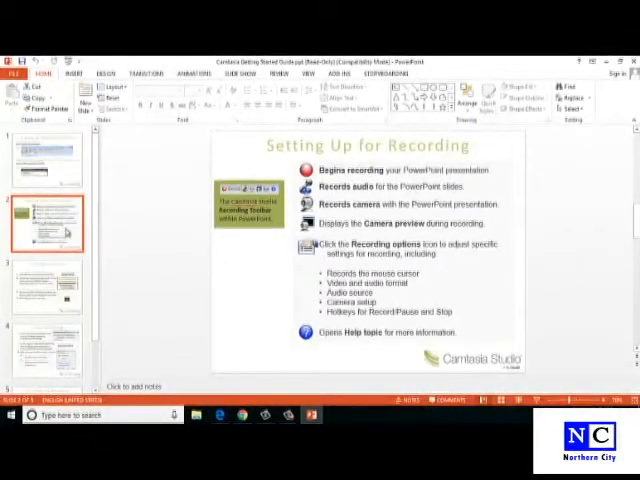
left_click(46, 162)
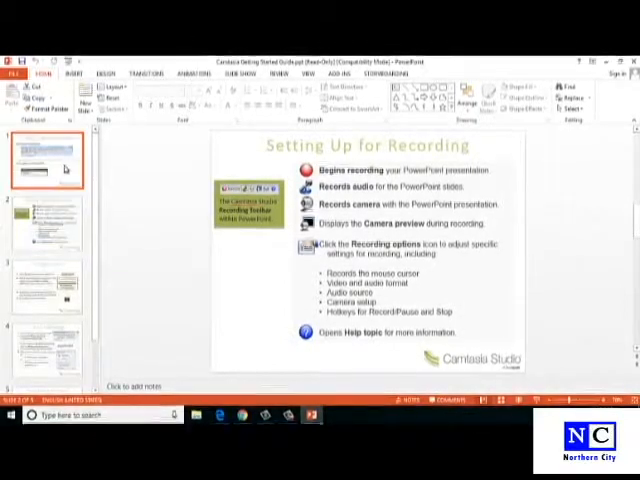
Page through the guide slides again, ending on the During Recording slide.
left_click(46, 284)
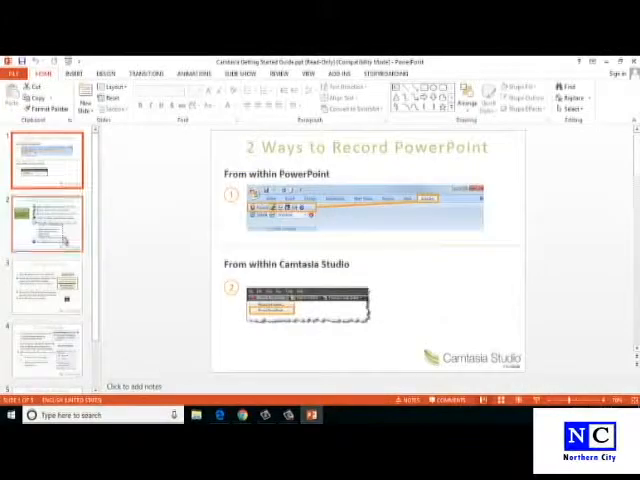
left_click(46, 350)
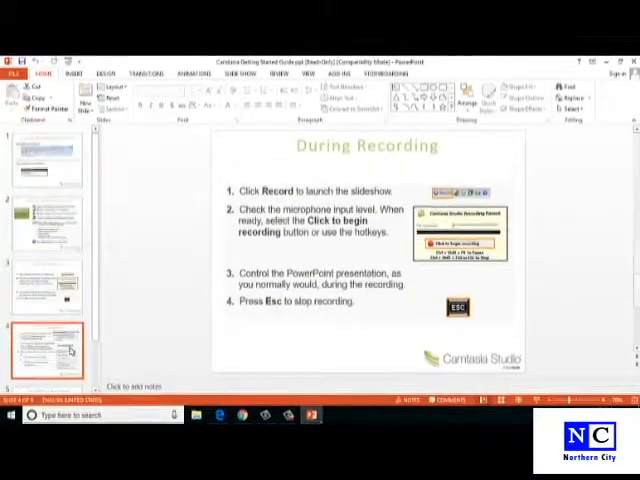
left_click(46, 160)
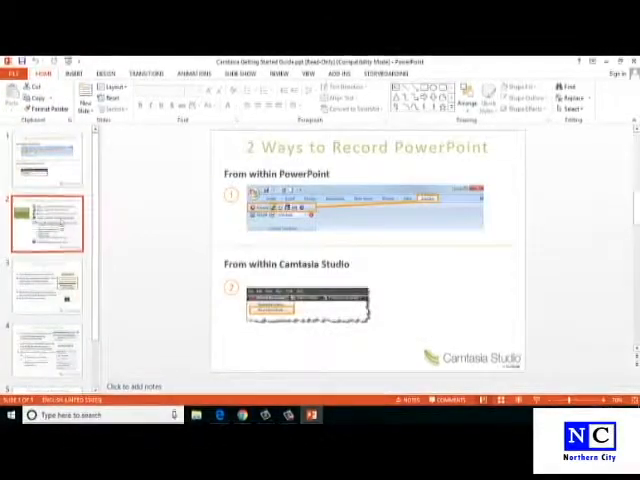
left_click(48, 160)
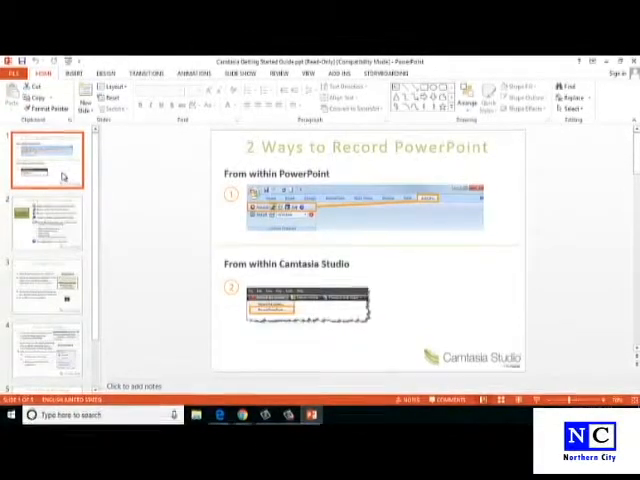
left_click(48, 222)
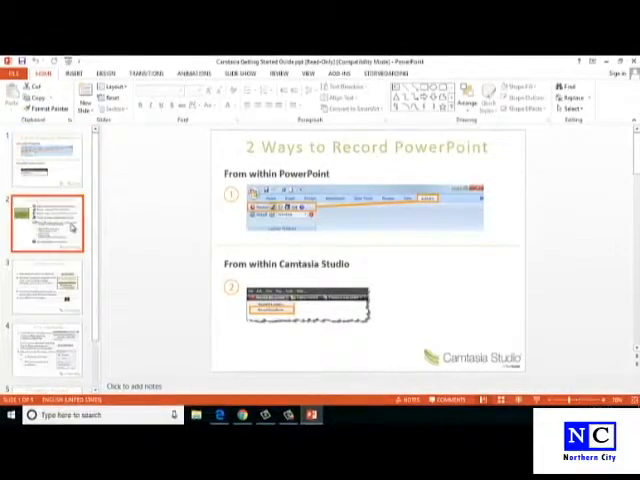
left_click(48, 160)
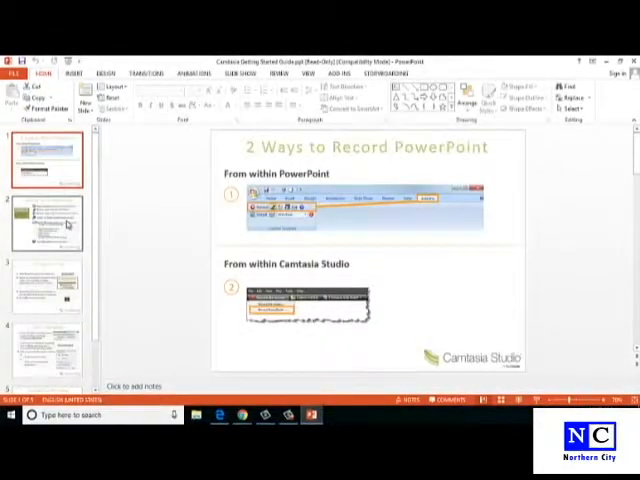
left_click(46, 224)
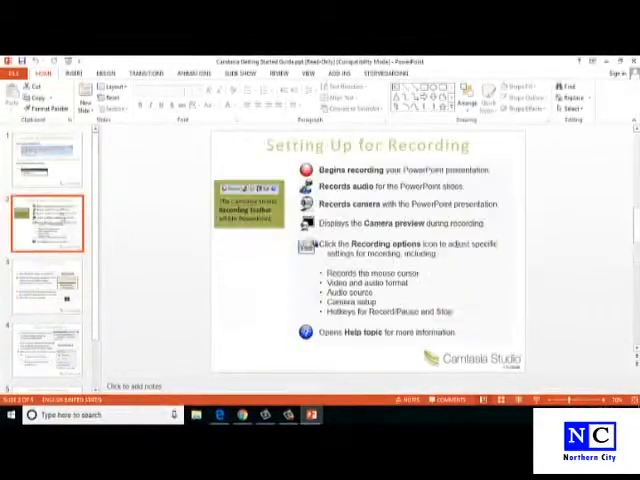
left_click(46, 344)
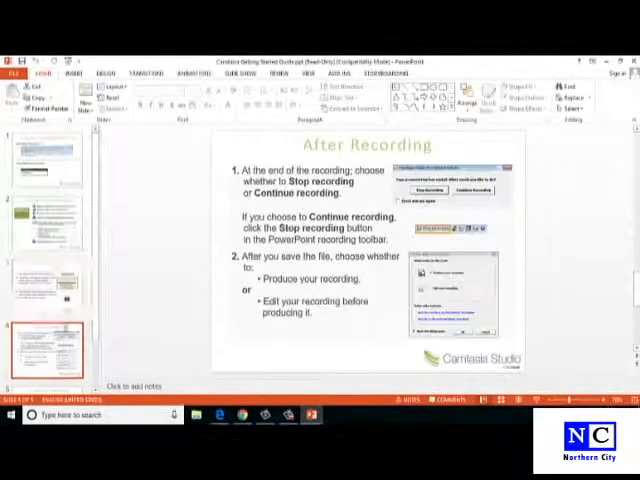
left_click(48, 288)
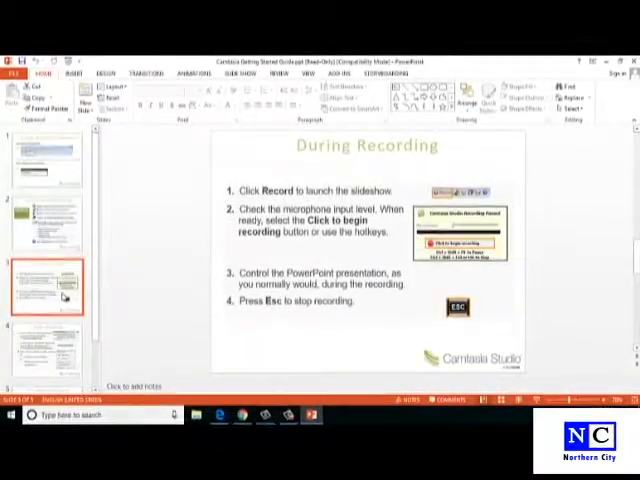
left_click(48, 224)
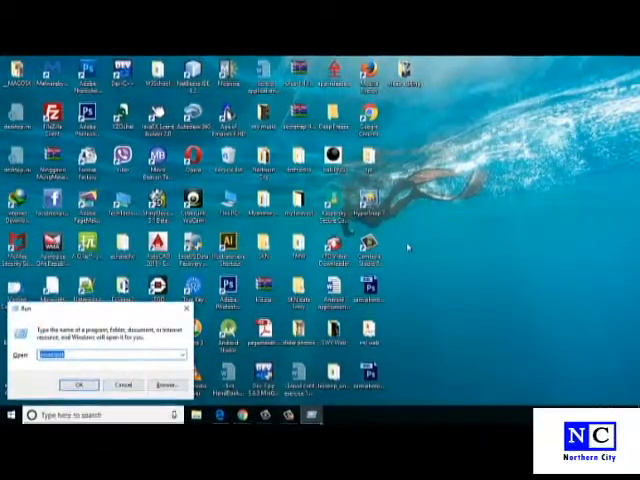
Enter the command 'gpedit' into the Run dialog without launching it.
type("gpedit")
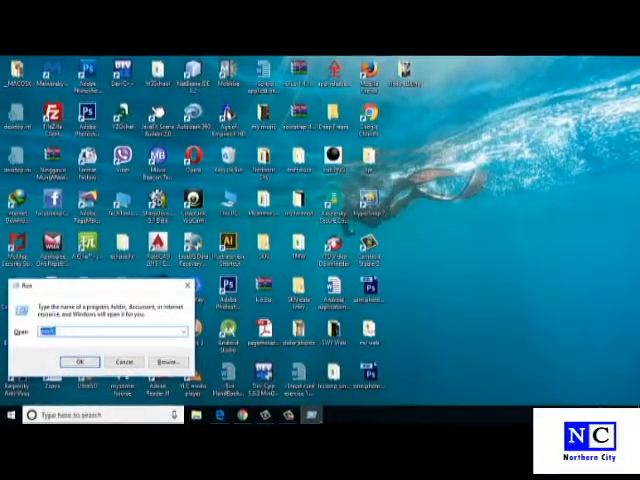
Launch Adobe PageMaker 7.0 from the Run dialog and cancel the registration prompt.
left_click(124, 360)
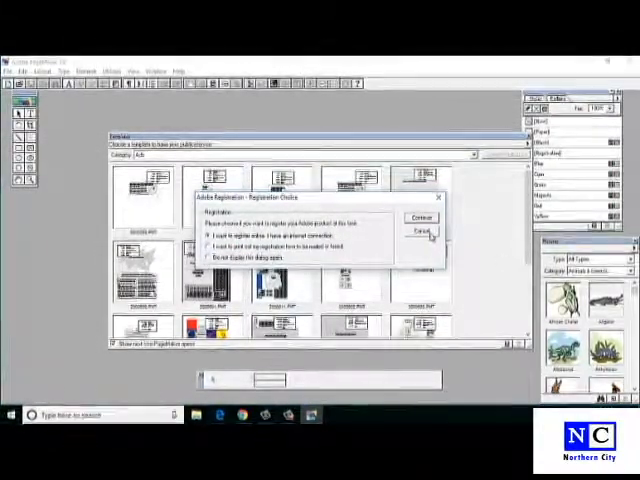
left_click(420, 216)
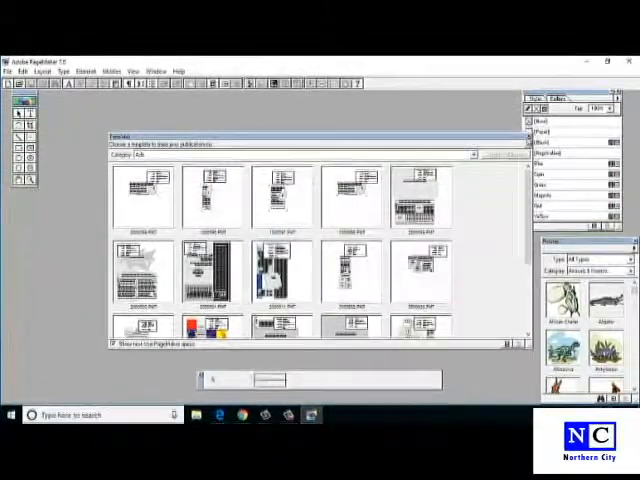